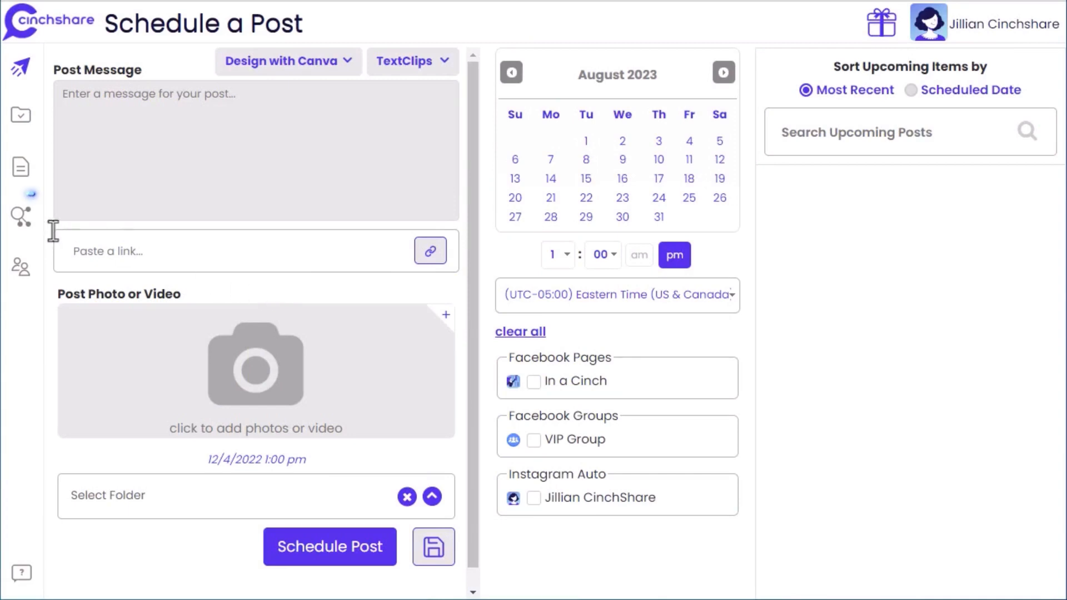
pyautogui.moveTo(21, 217)
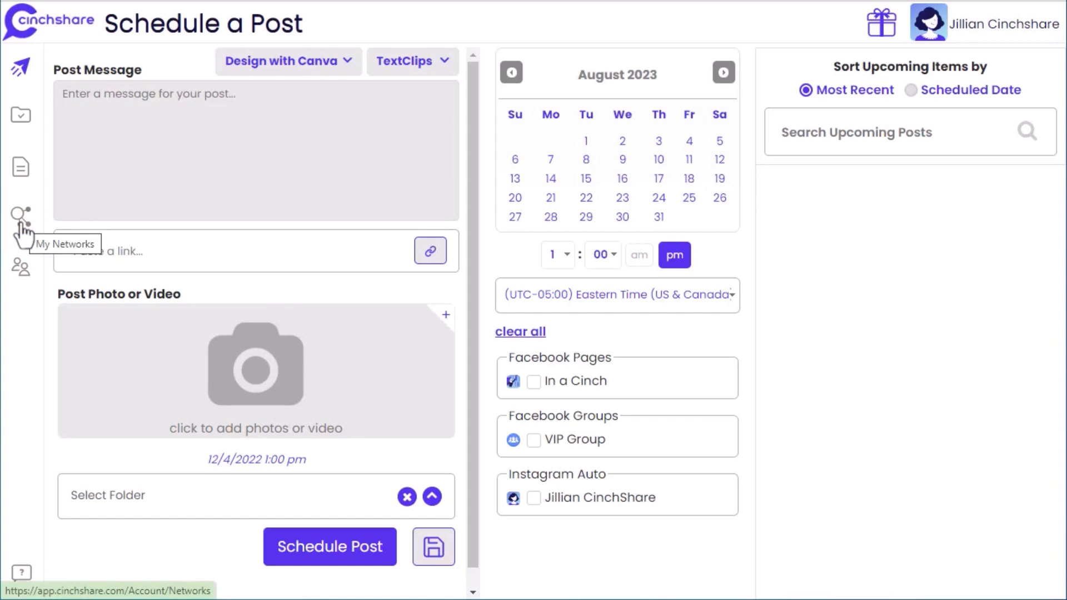
# - Open My Networks to list the connected Facebook timeline, pages, albums and groups
pyautogui.click(21, 212)
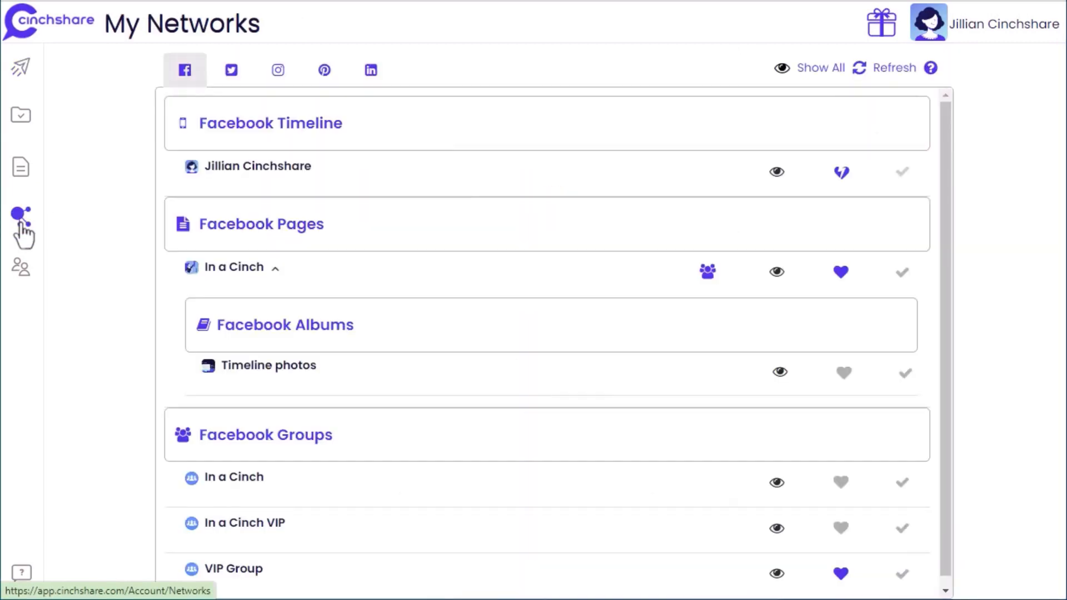
pyautogui.moveTo(90, 245)
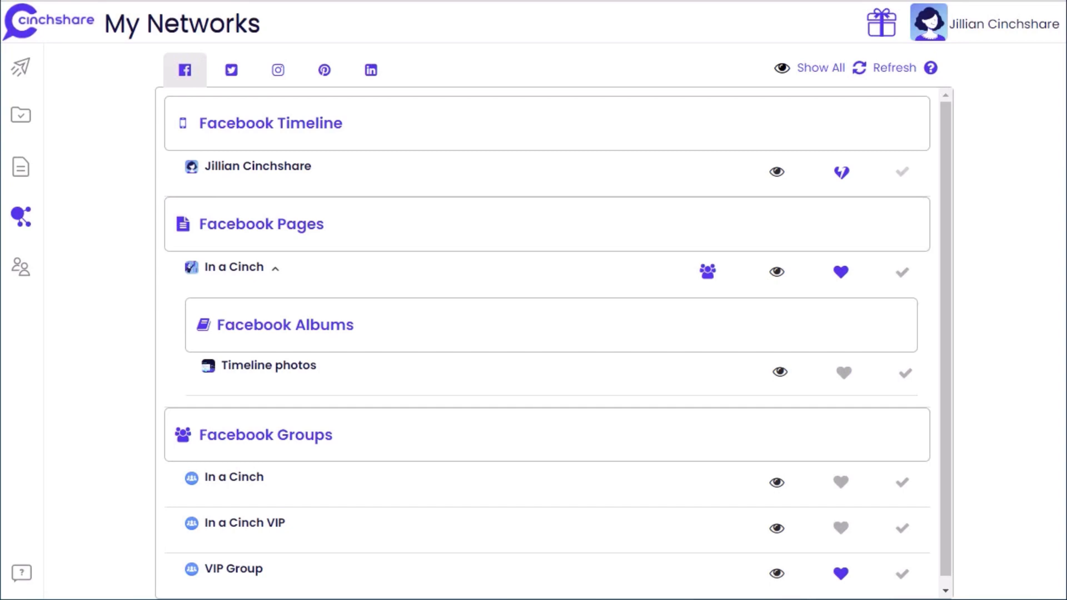
pyautogui.moveTo(863, 115)
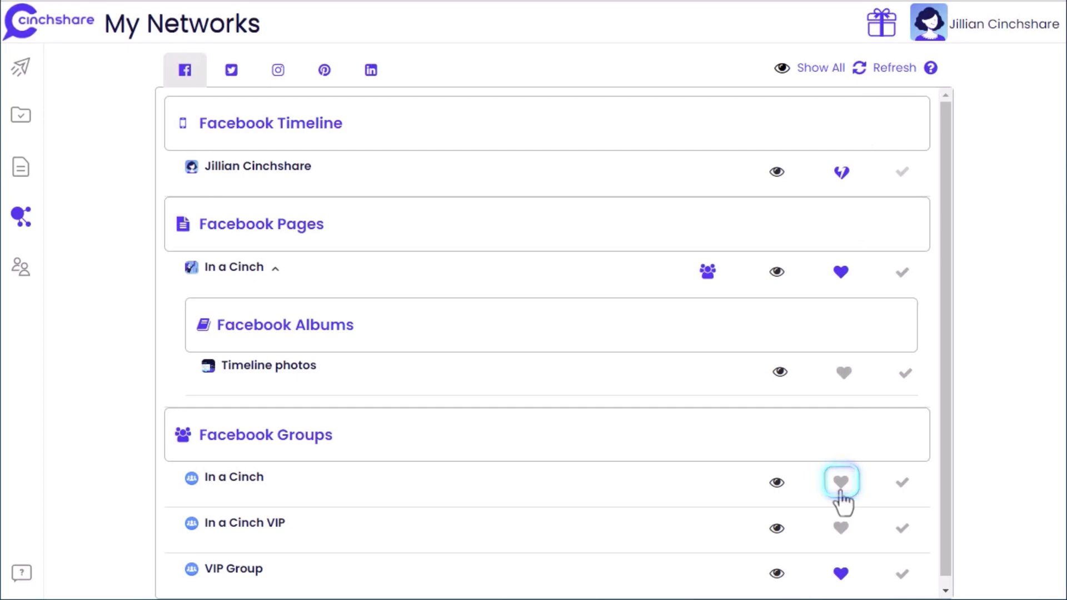
# - Heart the In a Cinch group, then tick it under Facebook Groups on Schedule a Post
pyautogui.click(840, 482)
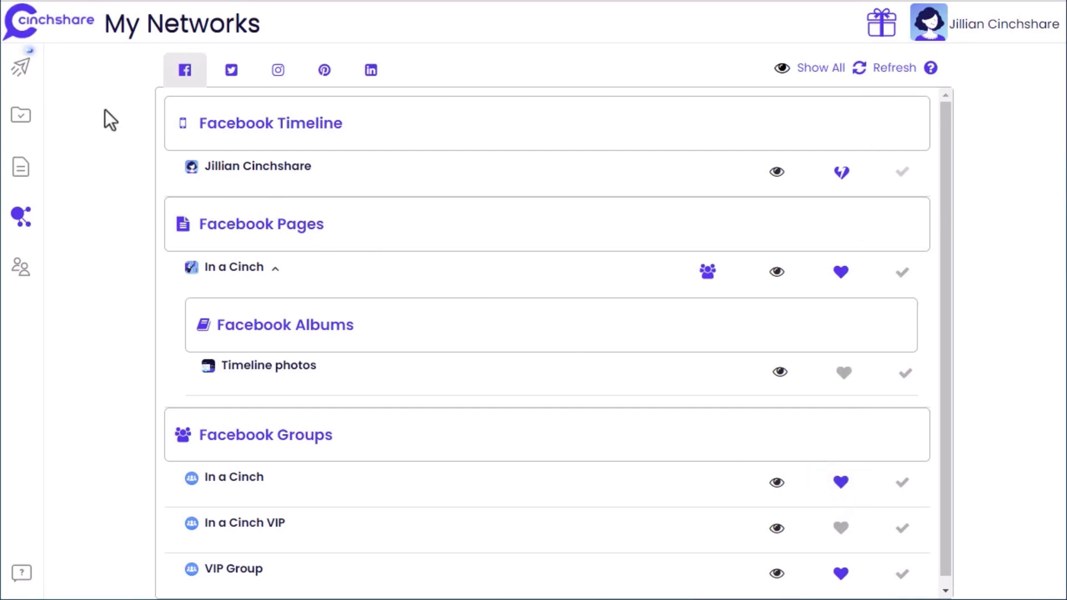
pyautogui.click(21, 64)
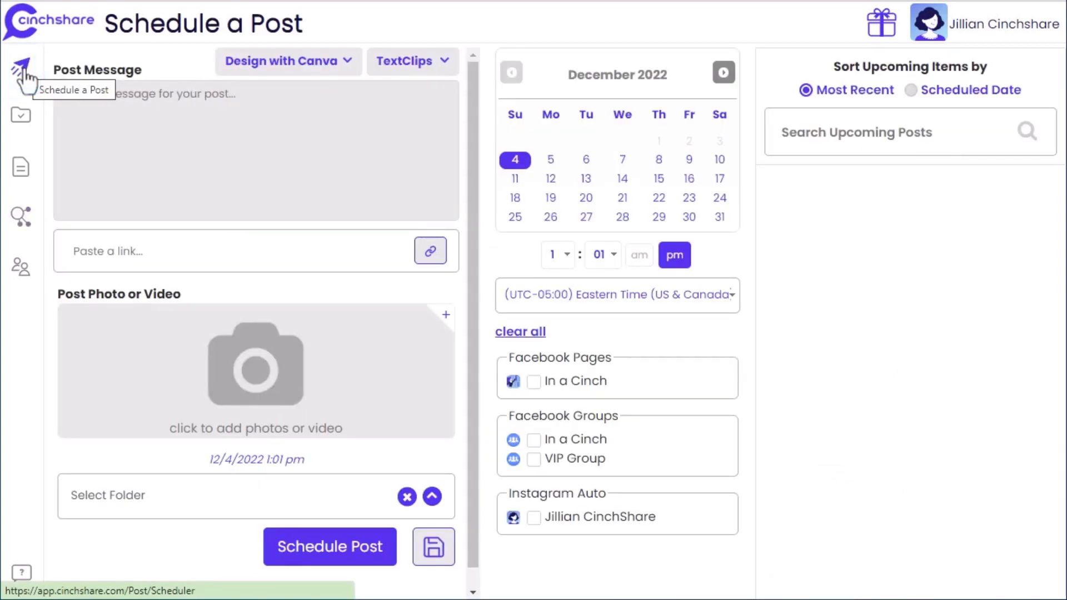
pyautogui.click(534, 439)
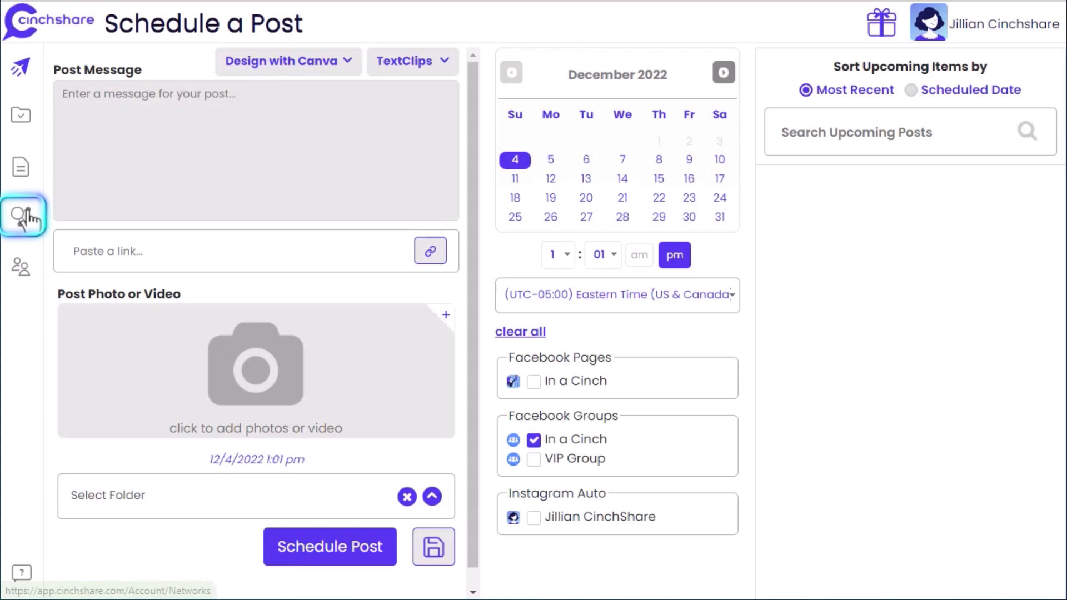
# - Set the In a Cinch group as default, confirm it on Schedule a Post, and reopen My Networks
pyautogui.click(21, 216)
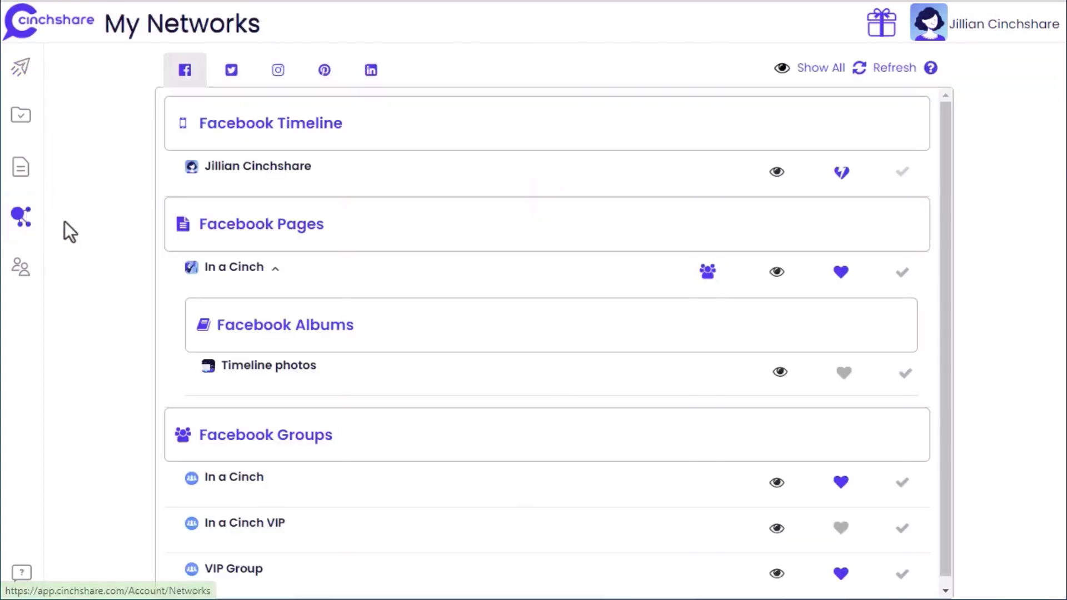
pyautogui.moveTo(901, 483)
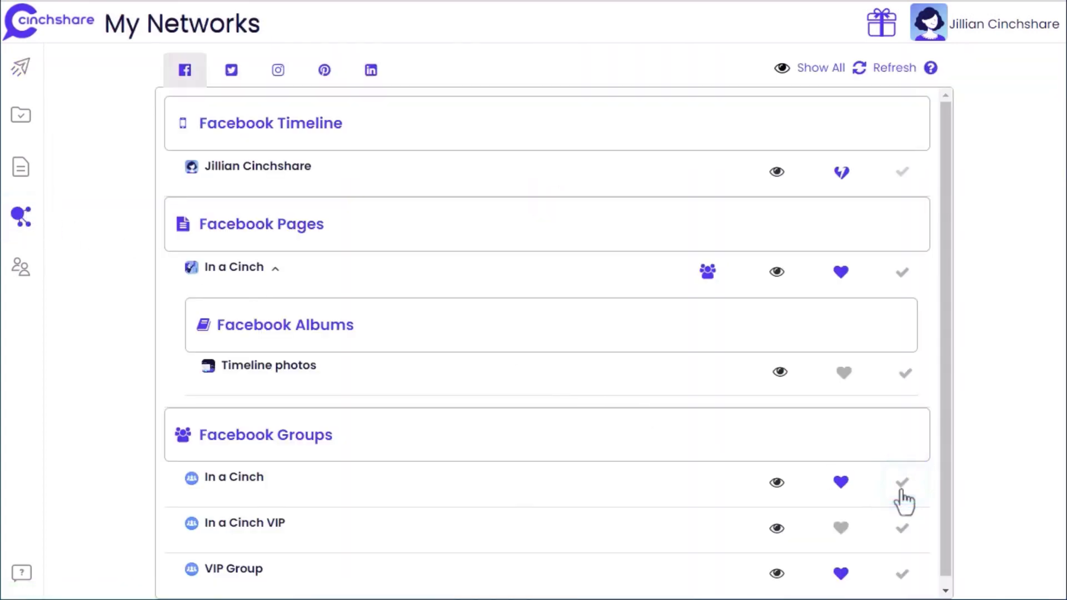
pyautogui.click(901, 482)
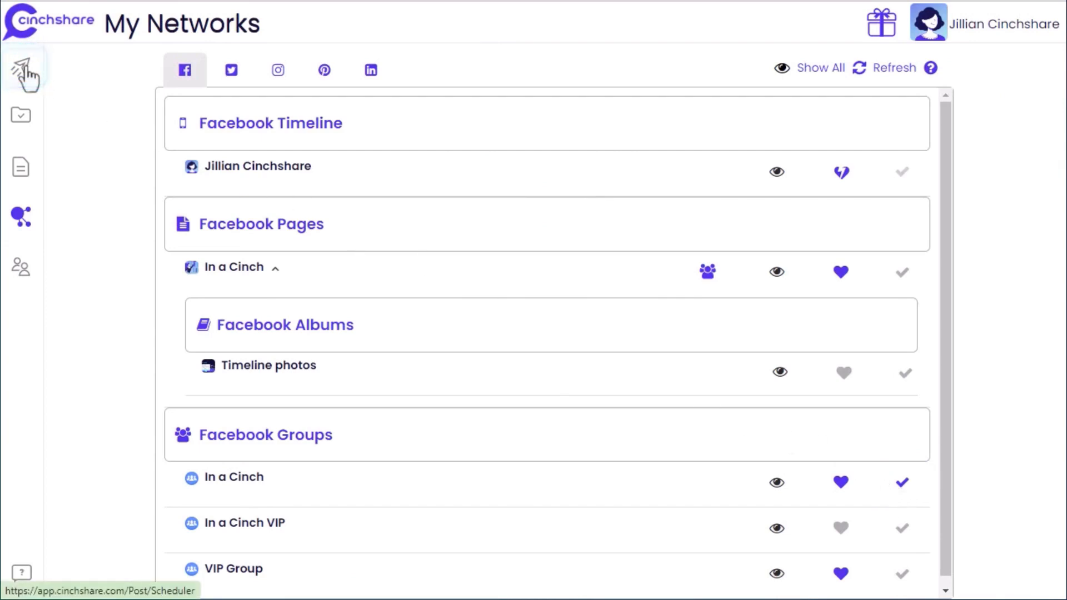
pyautogui.click(21, 68)
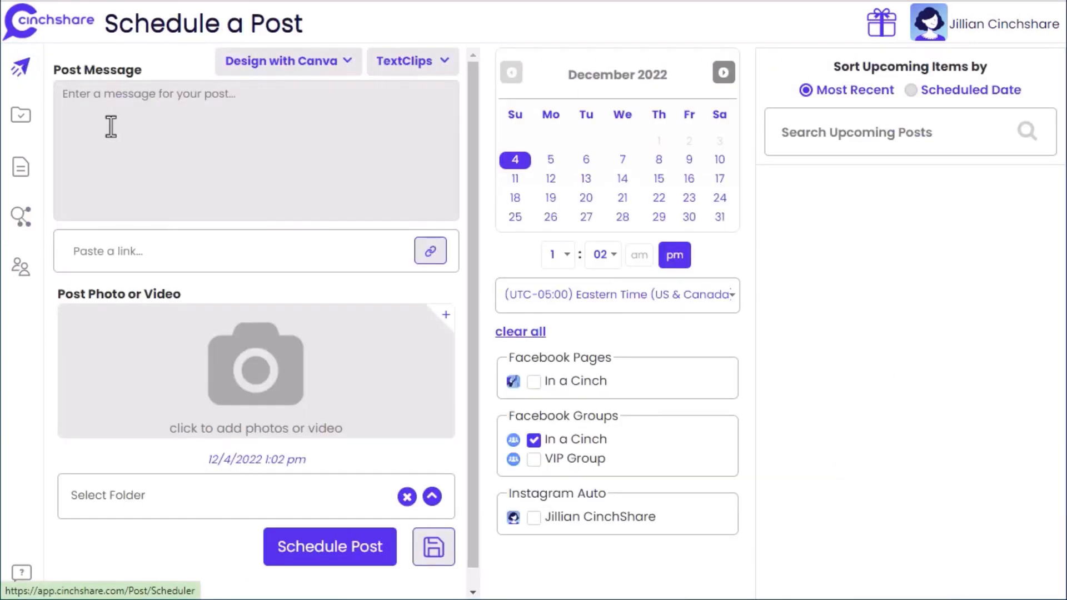
pyautogui.moveTo(22, 216)
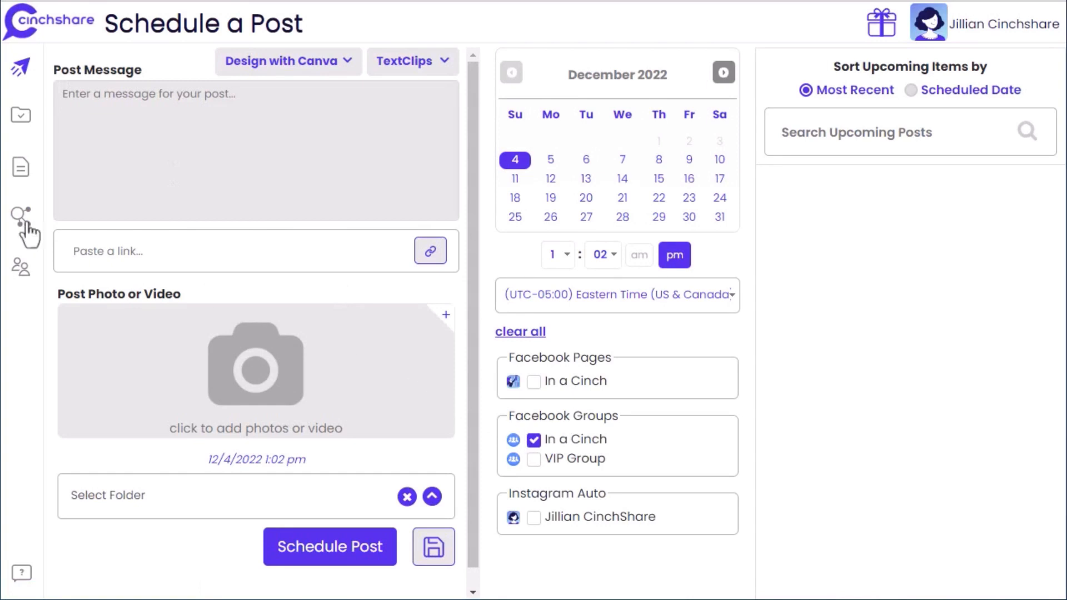
pyautogui.click(21, 212)
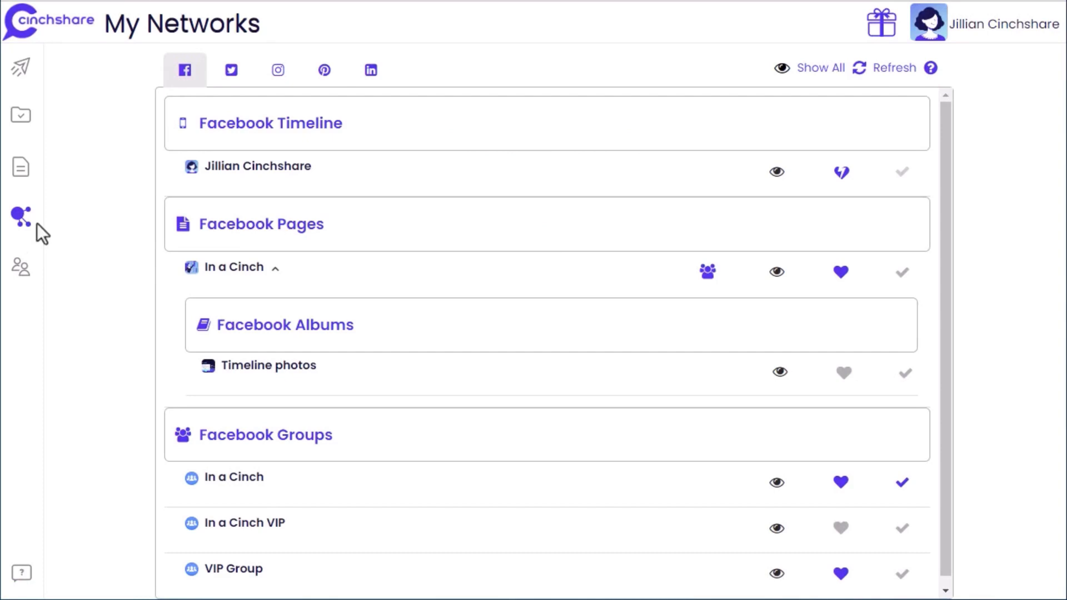
pyautogui.moveTo(778, 372)
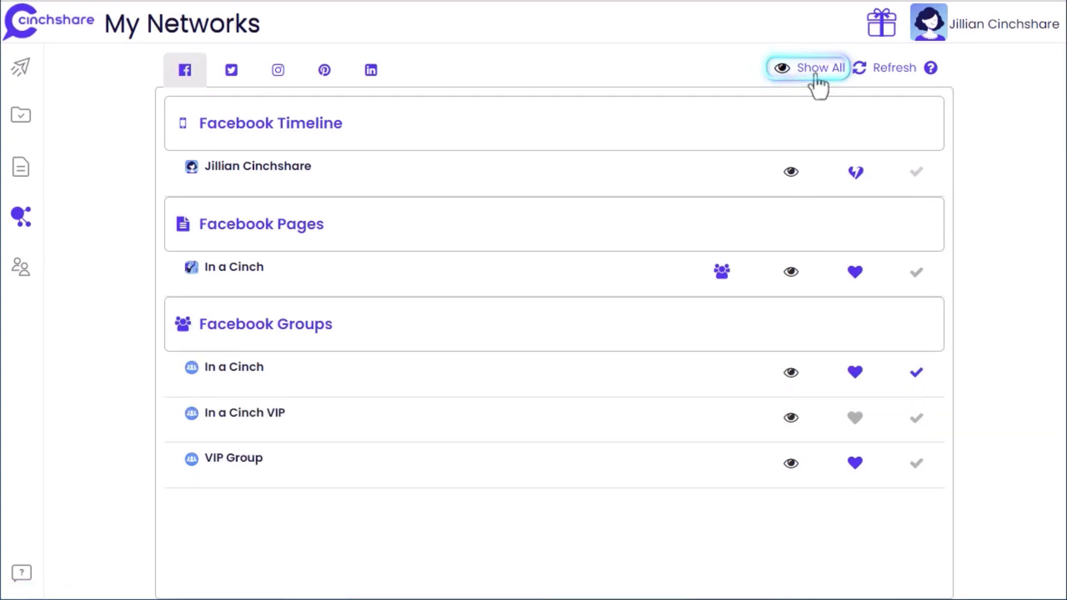
# - Show all hidden networks, including CinchShare Test, then view the LinkedIn timeline and page
pyautogui.click(808, 67)
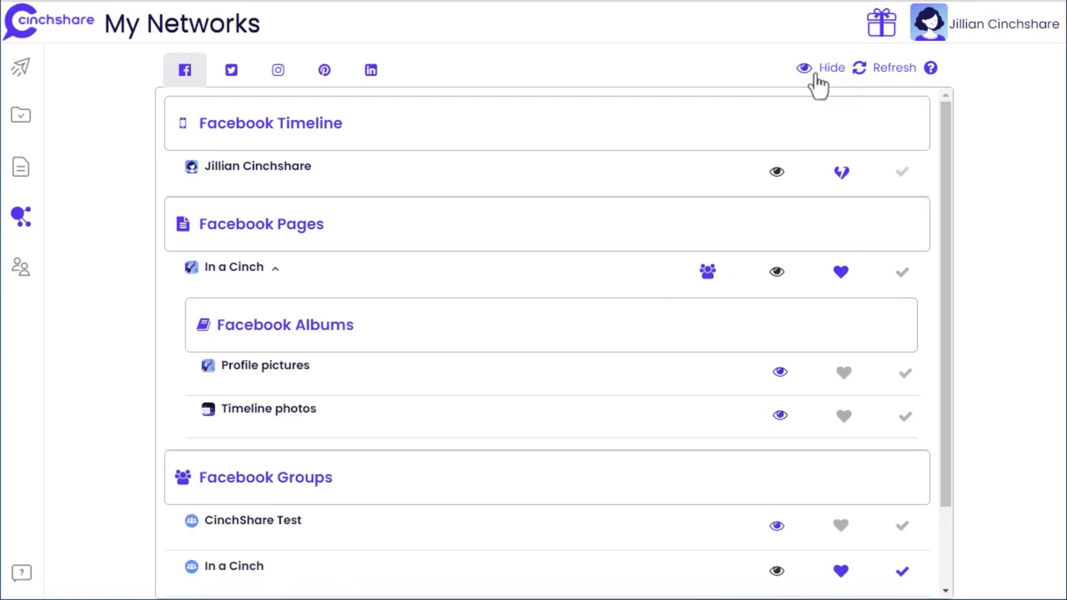
pyautogui.moveTo(820, 81)
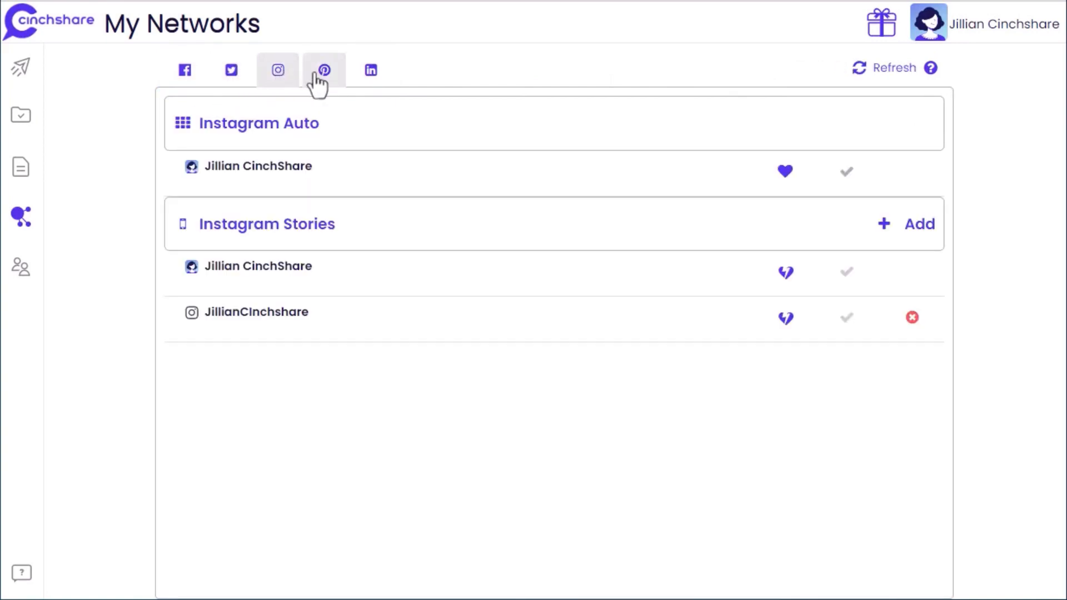
pyautogui.click(370, 70)
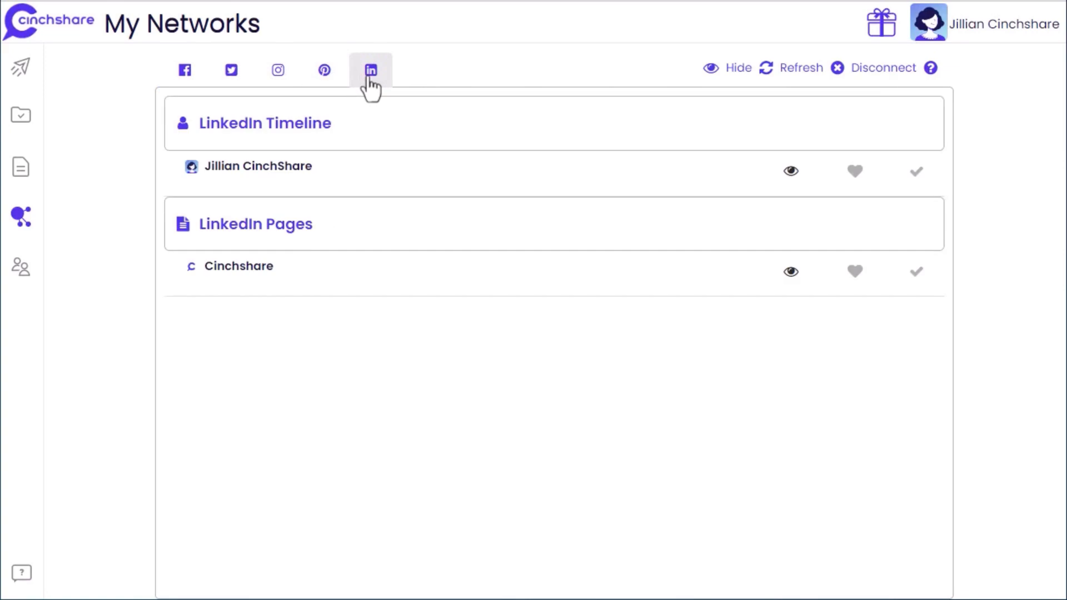